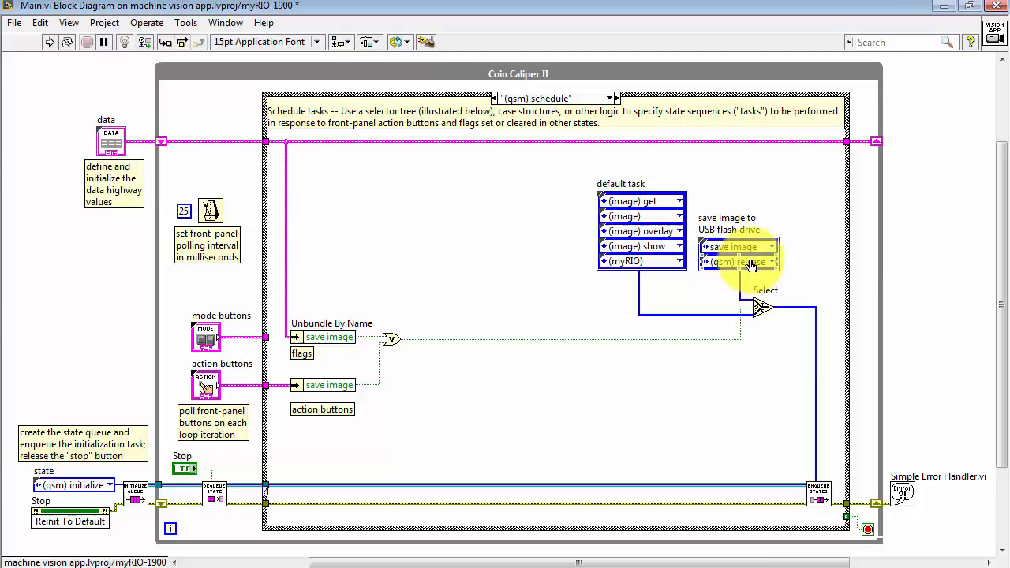
- Insert a new element into the save-image task array and set it to increment file number
right_click(739, 260)
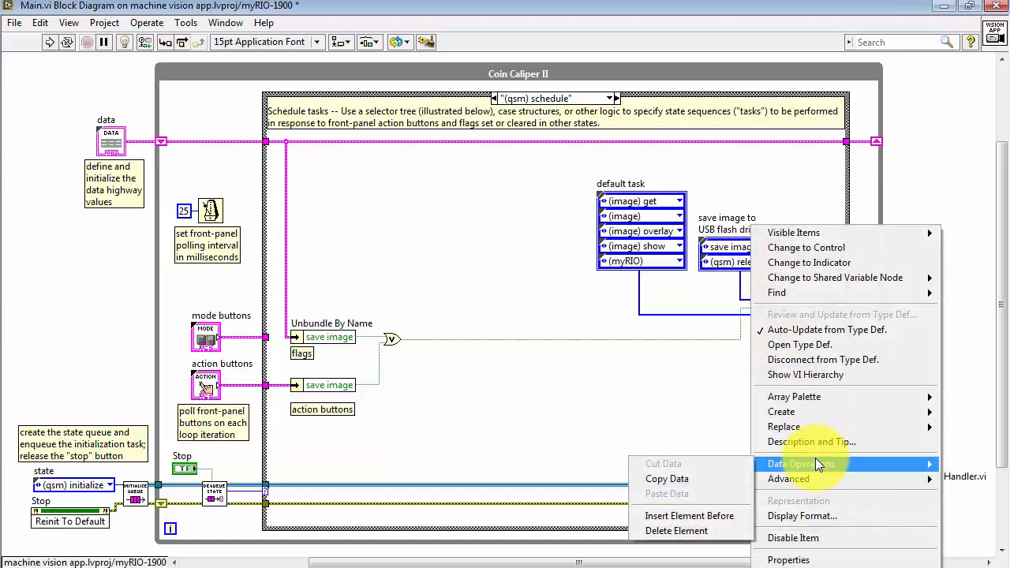
mouse_move(688, 514)
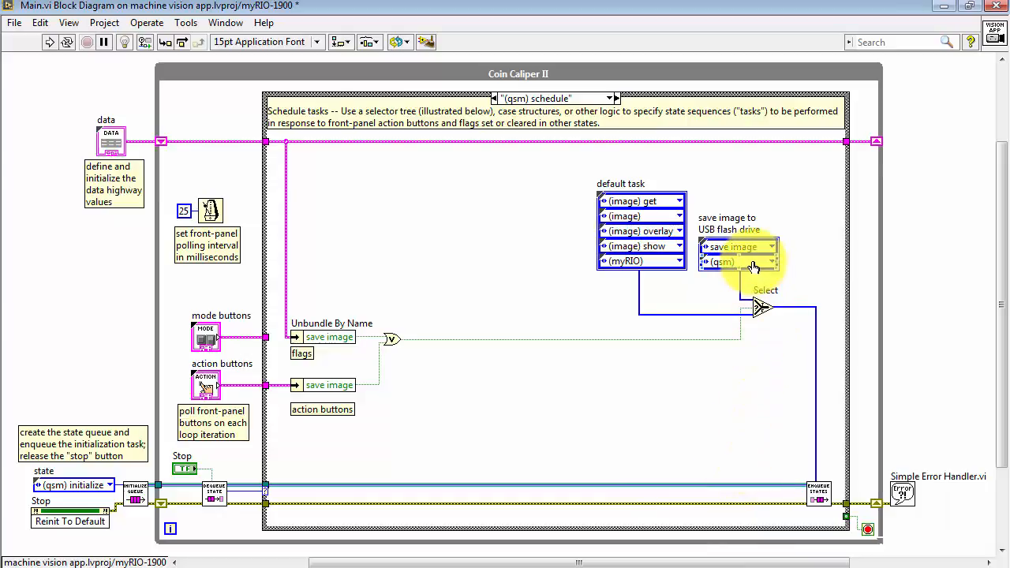
click(738, 262)
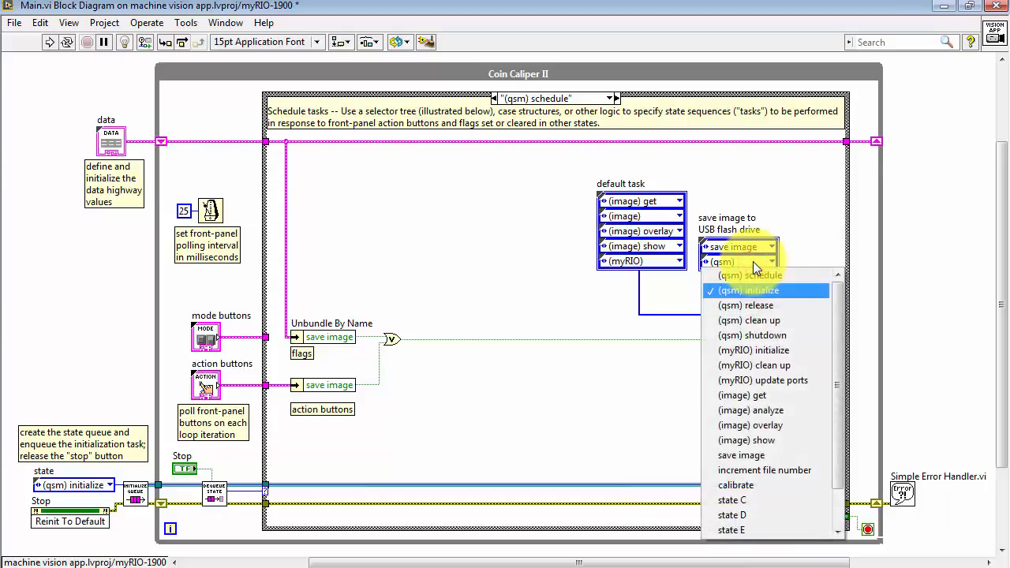
click(764, 471)
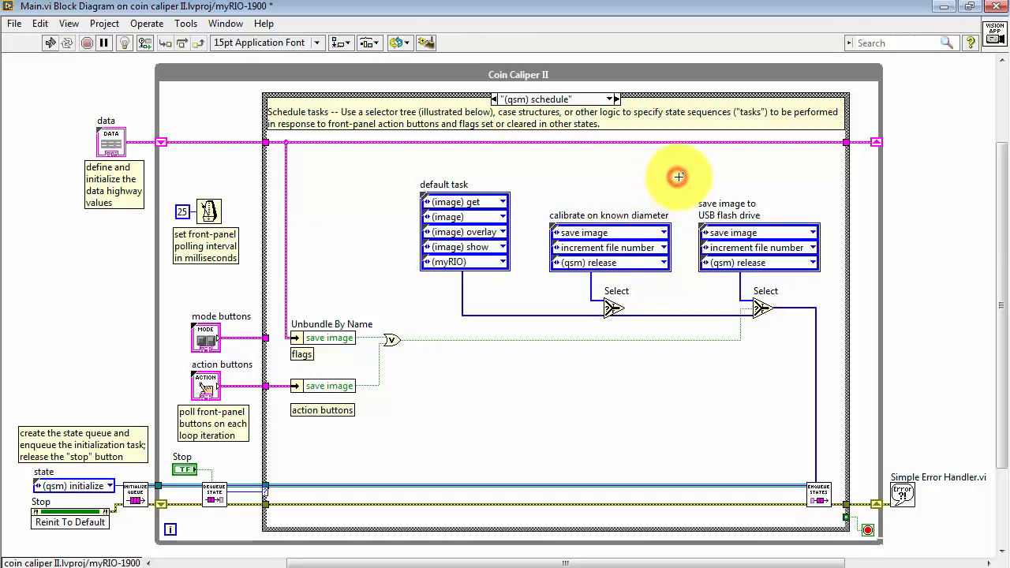
- Set the calibrate task's first element to calibrate and delete its increment file number entry
click(609, 232)
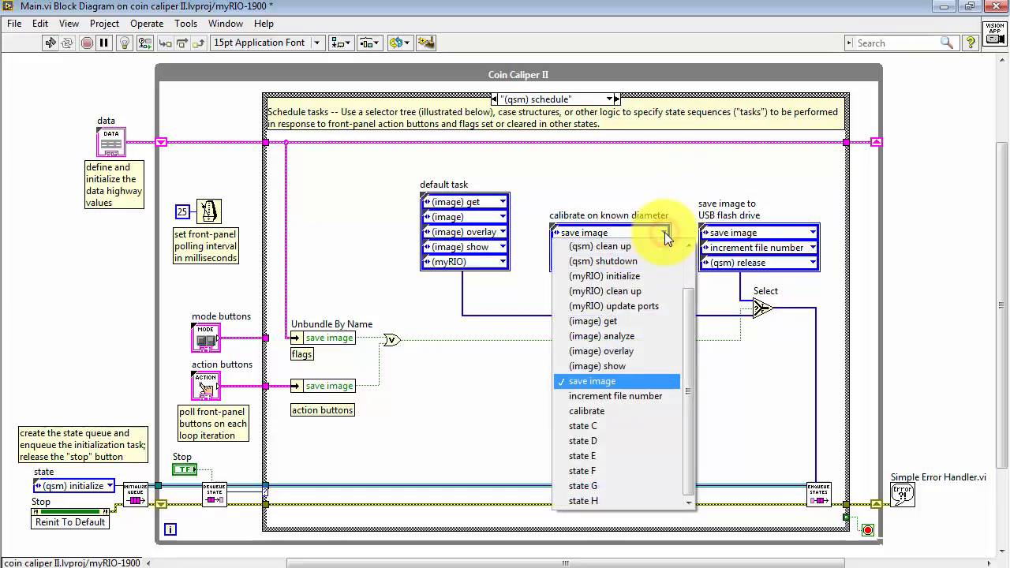
mouse_move(609, 410)
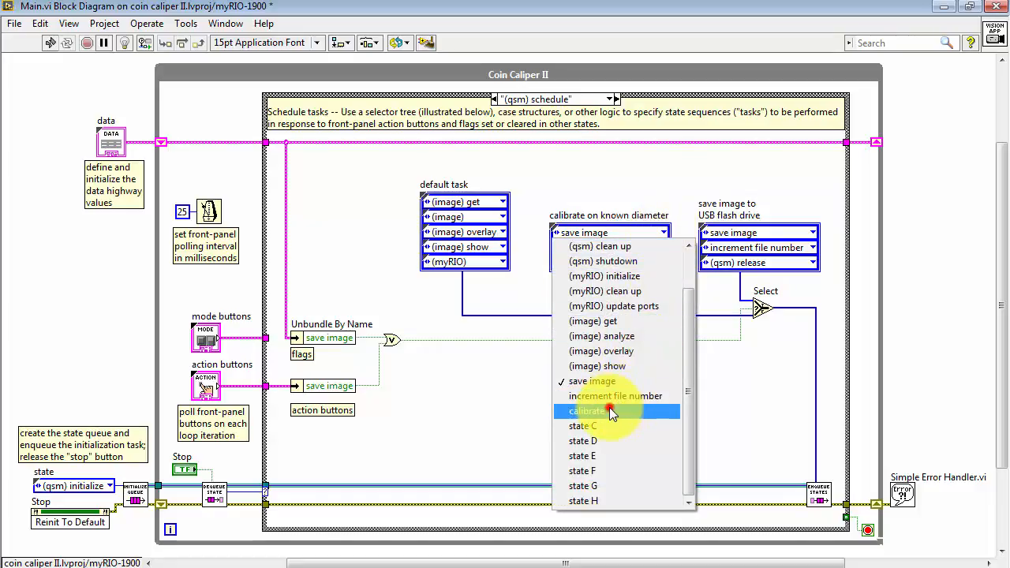
click(587, 411)
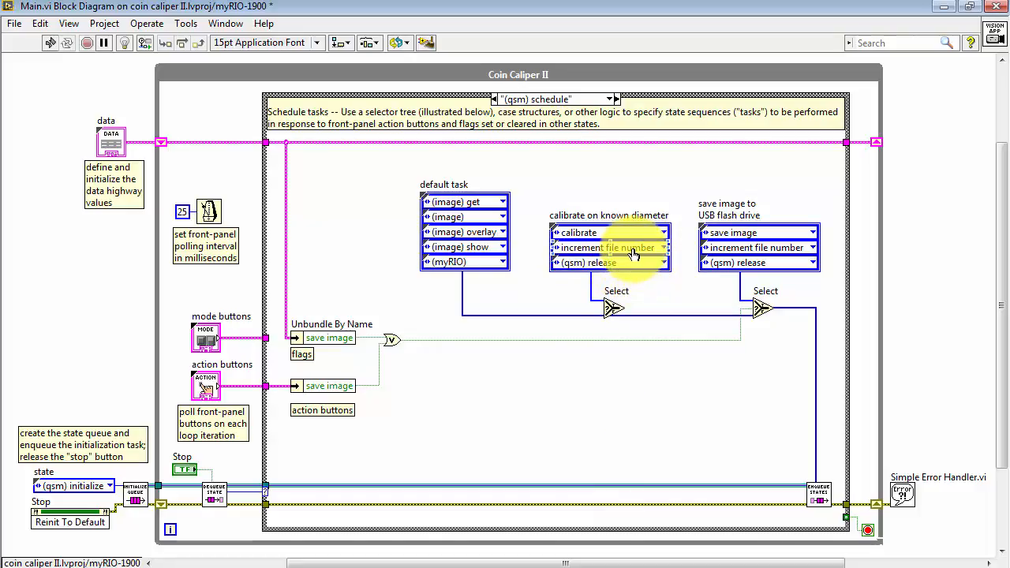
right_click(612, 248)
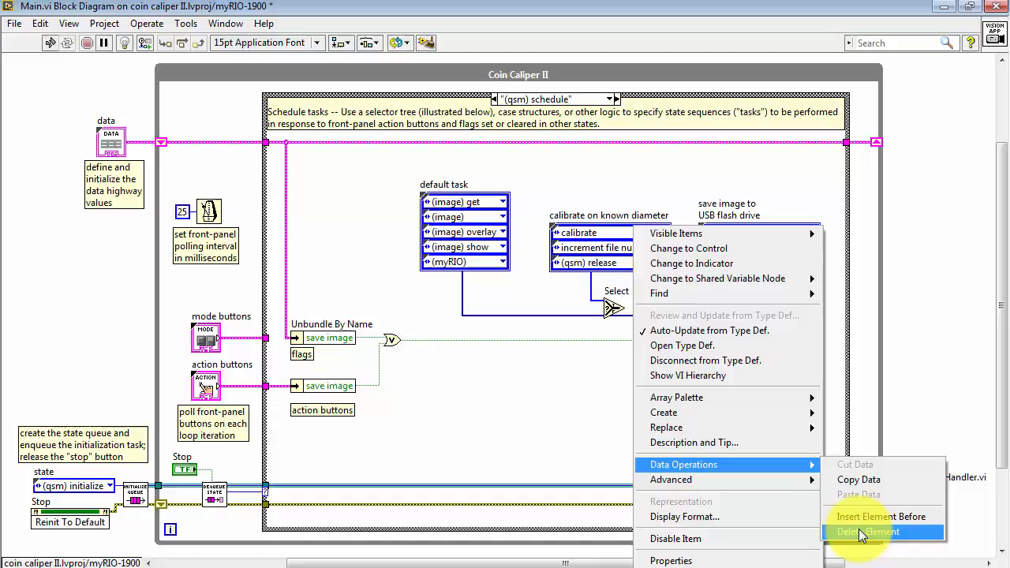
click(862, 530)
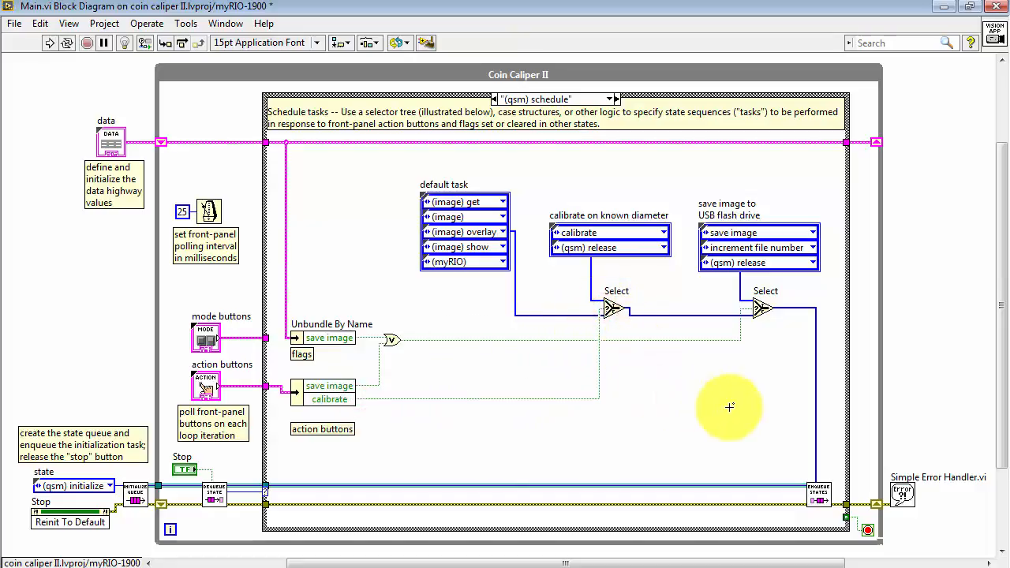
mouse_move(670, 376)
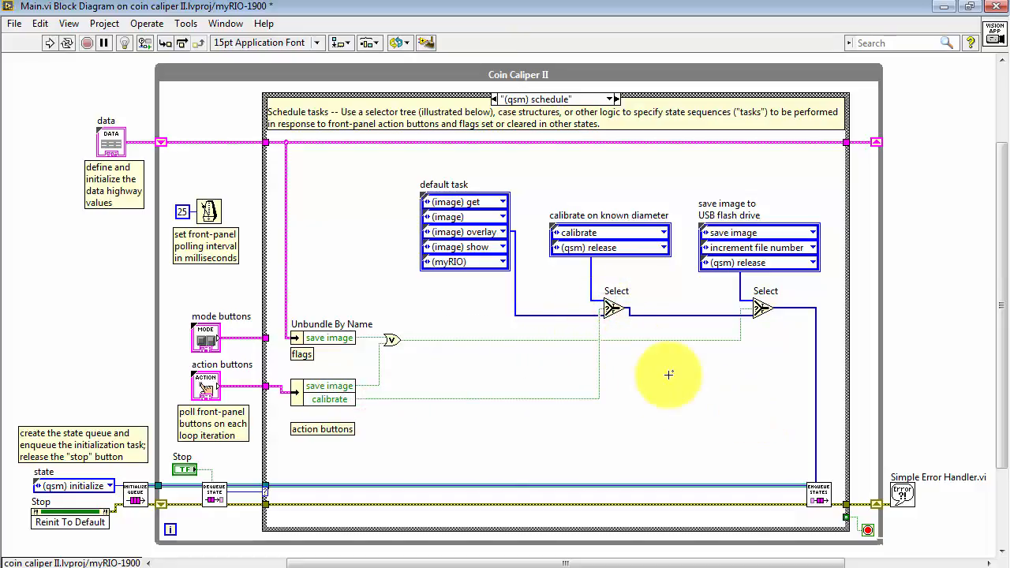